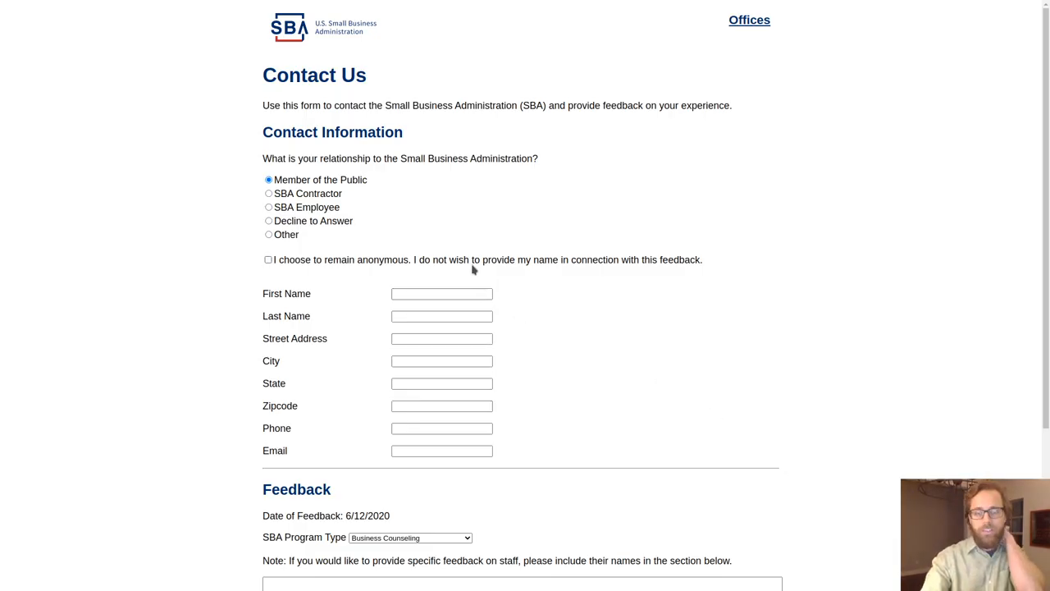
Mark the feedback as anonymous so the name, address, phone and email fields are hidden
{"action": "left_click", "coordinate": [269, 260]}
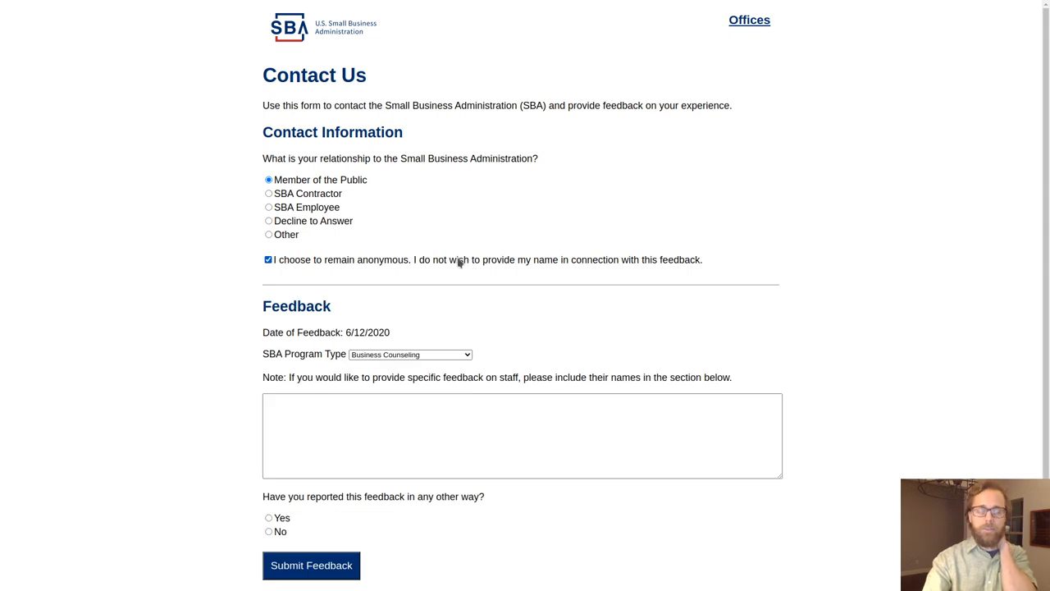
{"action": "mouse_move", "coordinate": [447, 265]}
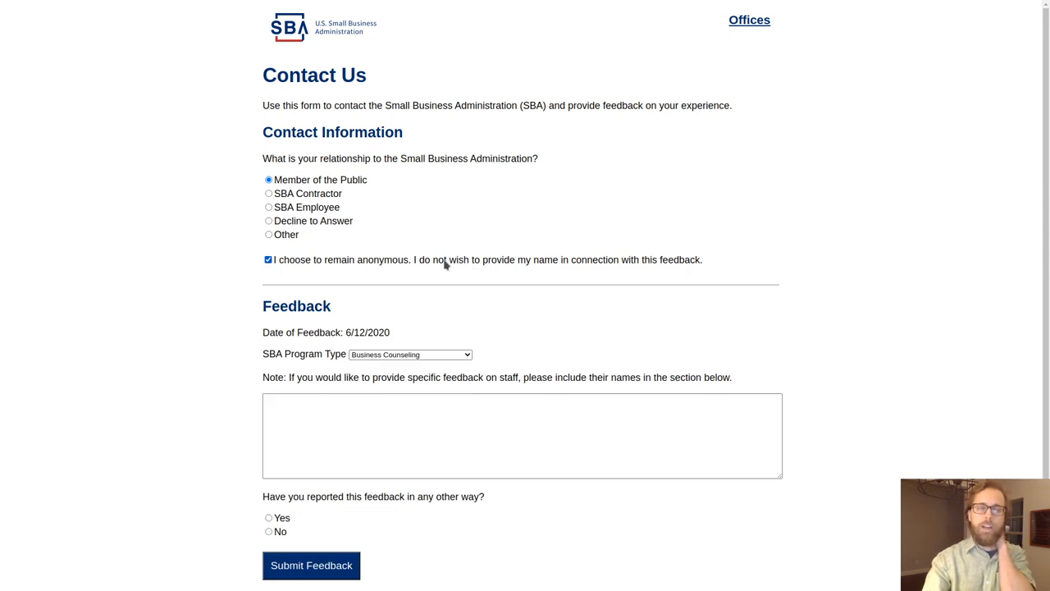
{"action": "left_click", "coordinate": [269, 259]}
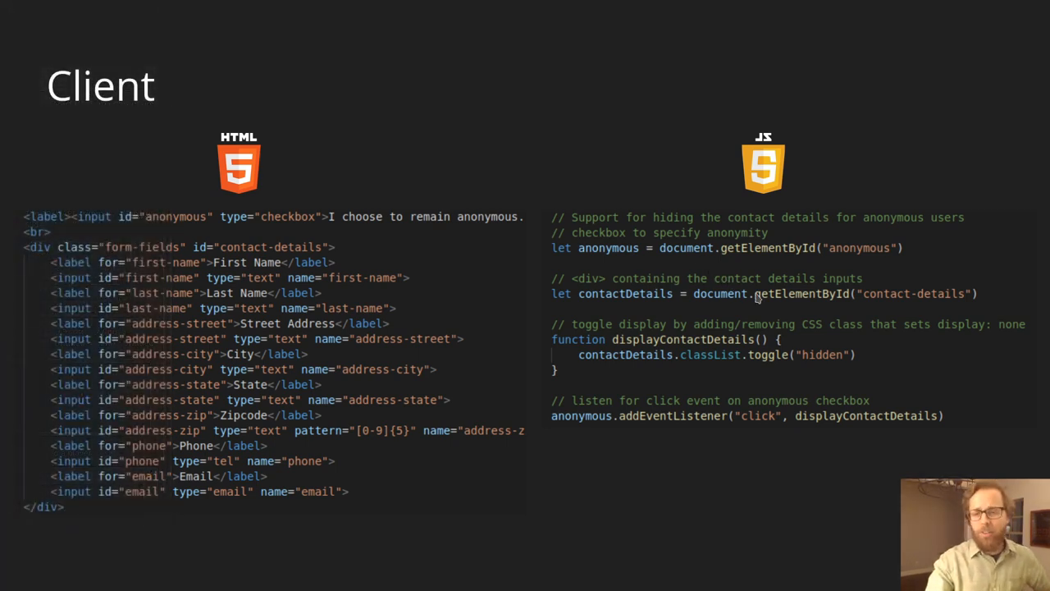
{"action": "mouse_move", "coordinate": [763, 265]}
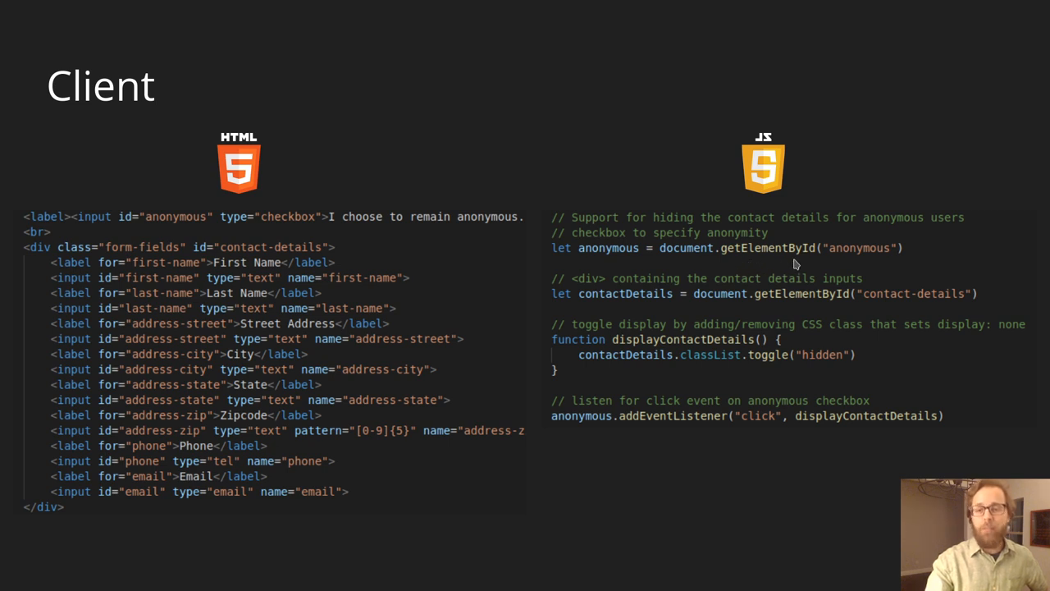
{"action": "mouse_move", "coordinate": [872, 279]}
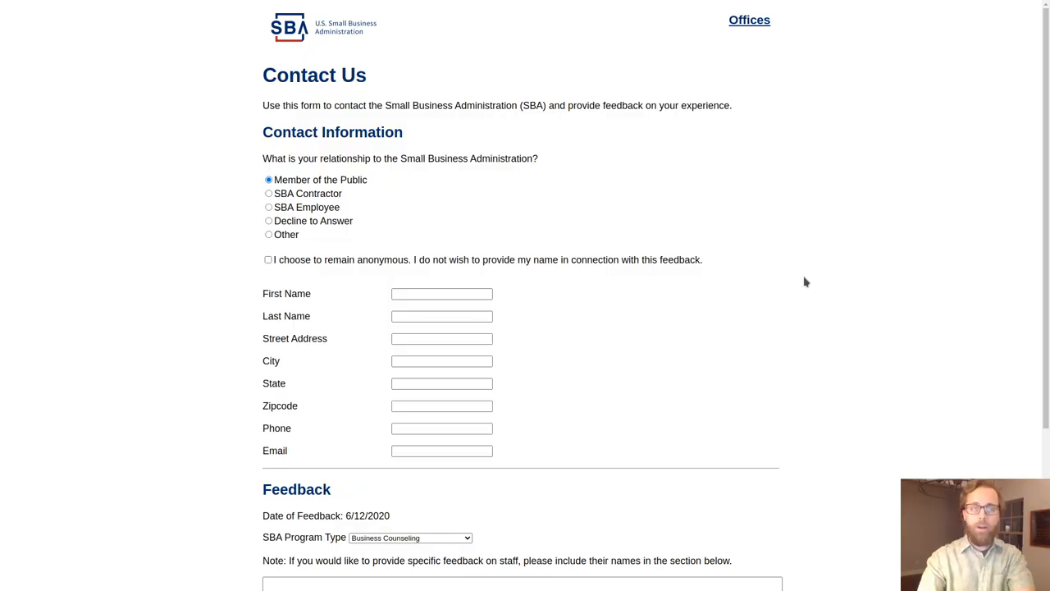
Scroll the Contact Us form down to the Feedback section and select text in a field
{"action": "scroll", "scroll_direction": "down", "scroll_amount": 3}
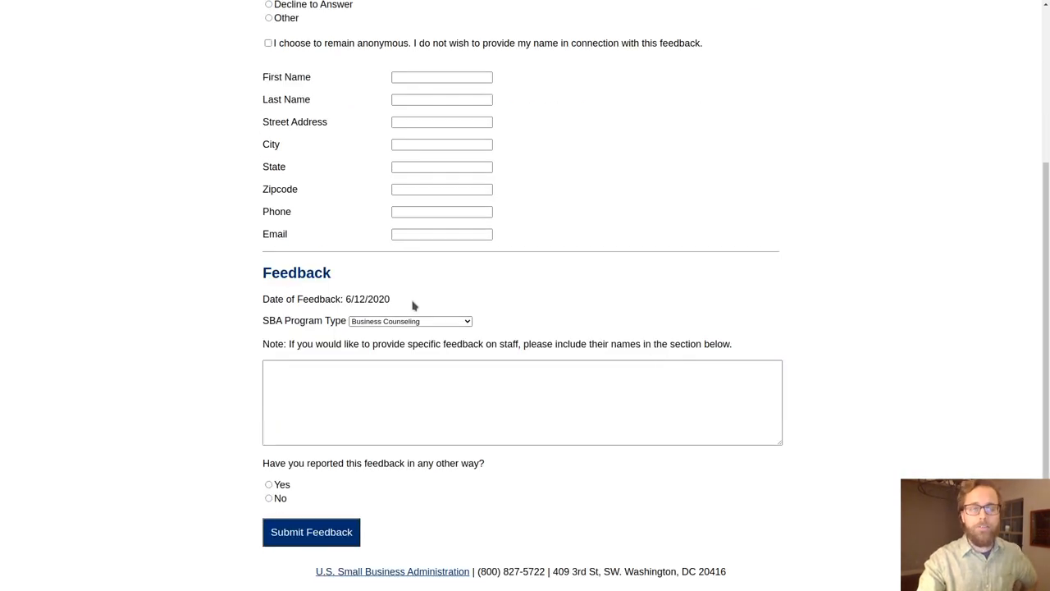
{"action": "left_click_drag", "start_coordinate": [330, 299], "coordinate": [391, 299]}
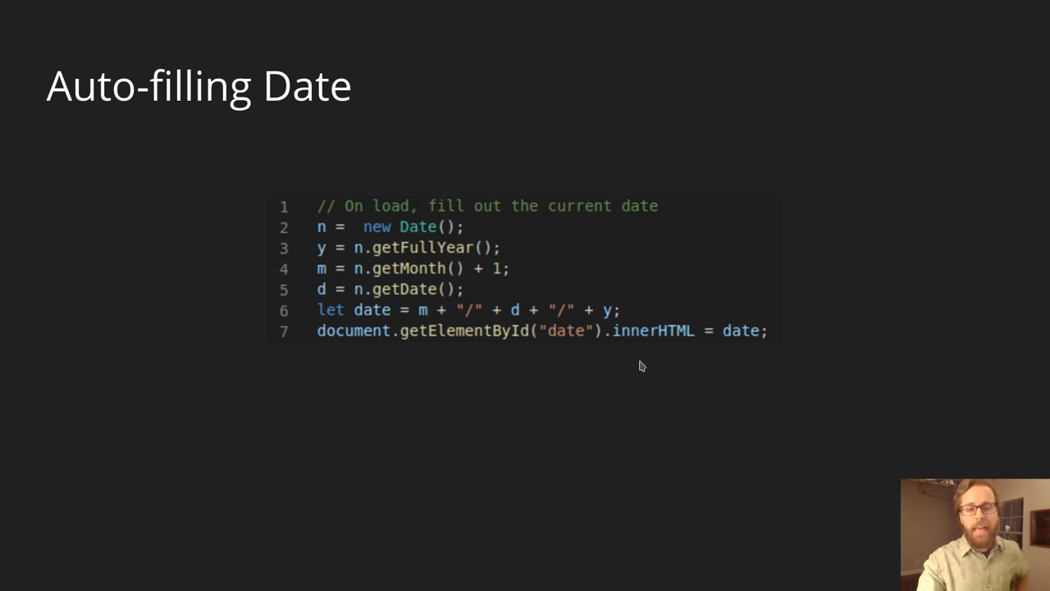
Advance from the Auto-filling Date slide to the Server slide with the Lambda feedback handler
{"action": "key", "text": "Right"}
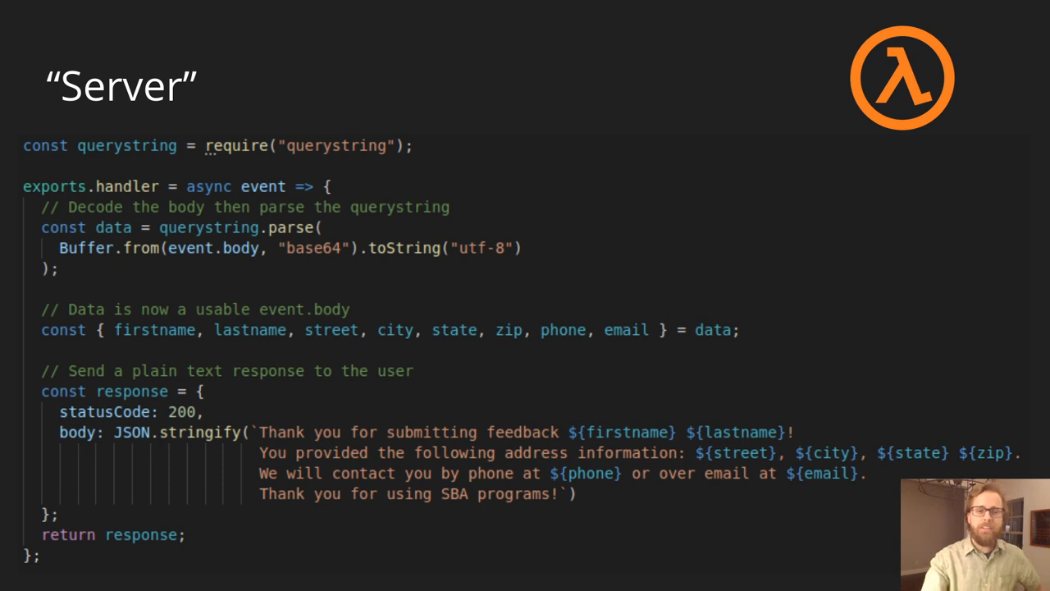